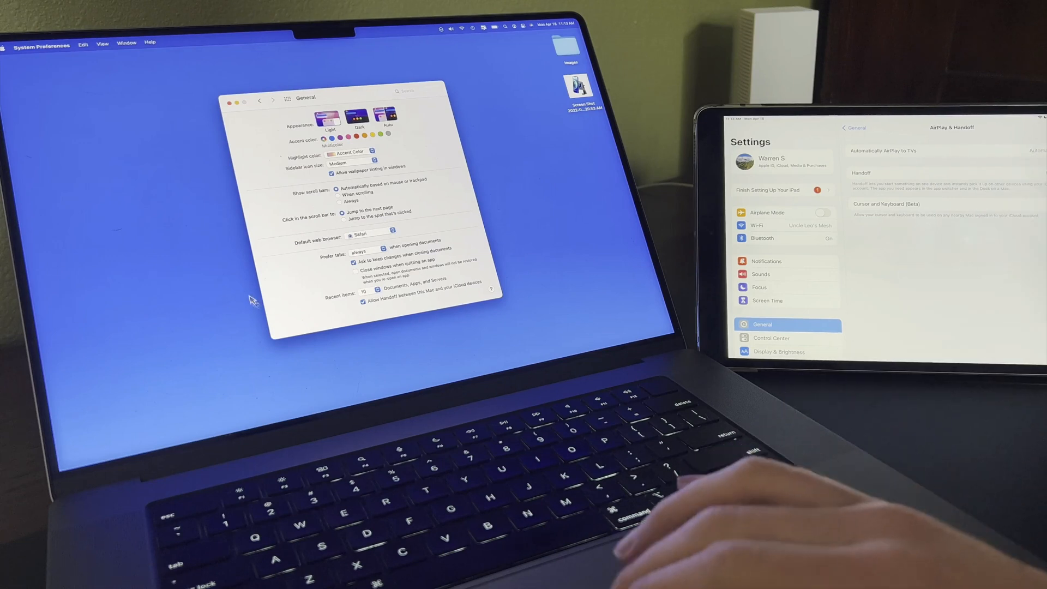
Go from the General pane to the Displays settings showing the Mac and iPad arrangement.
click(260, 100)
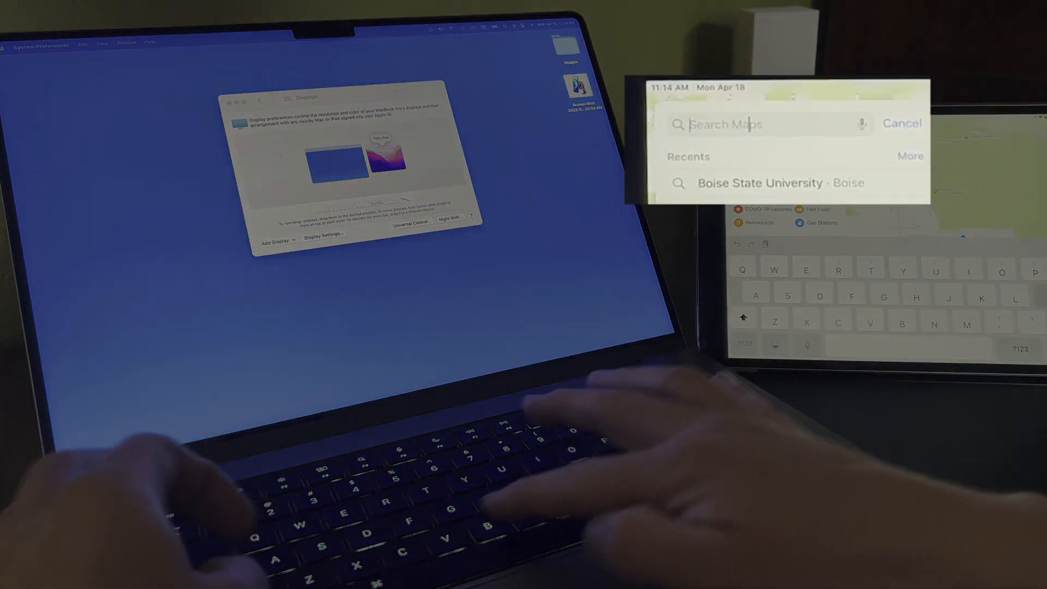
text(Boise St)
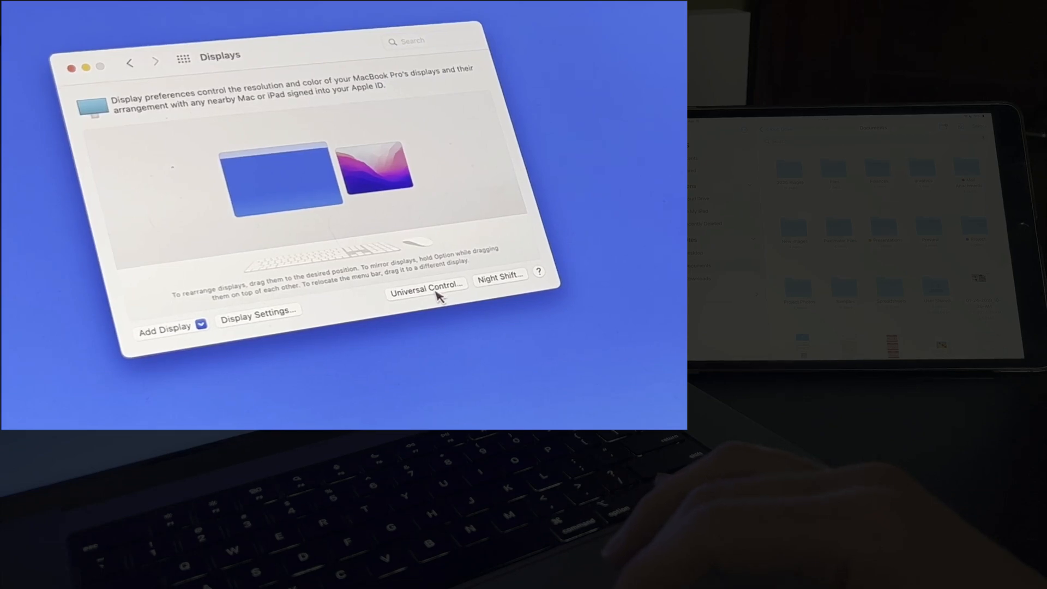
click(426, 287)
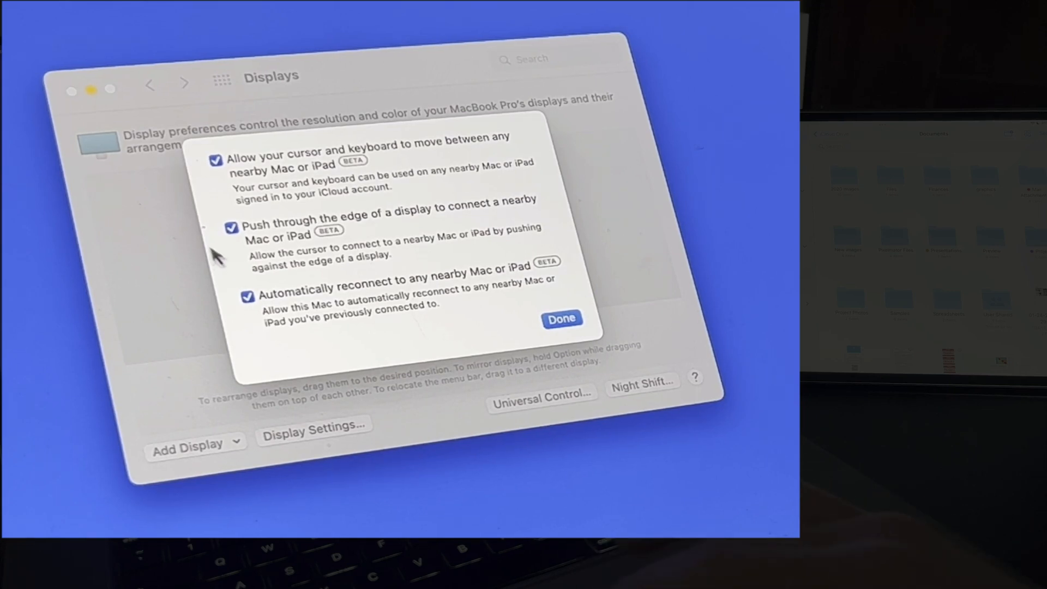
mouse_move(234, 304)
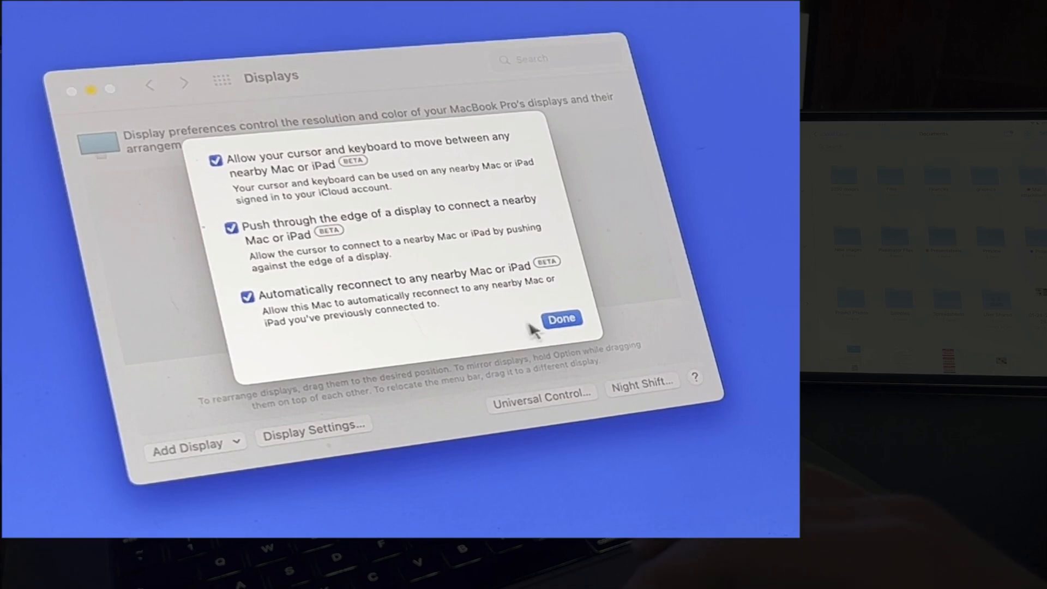
click(562, 319)
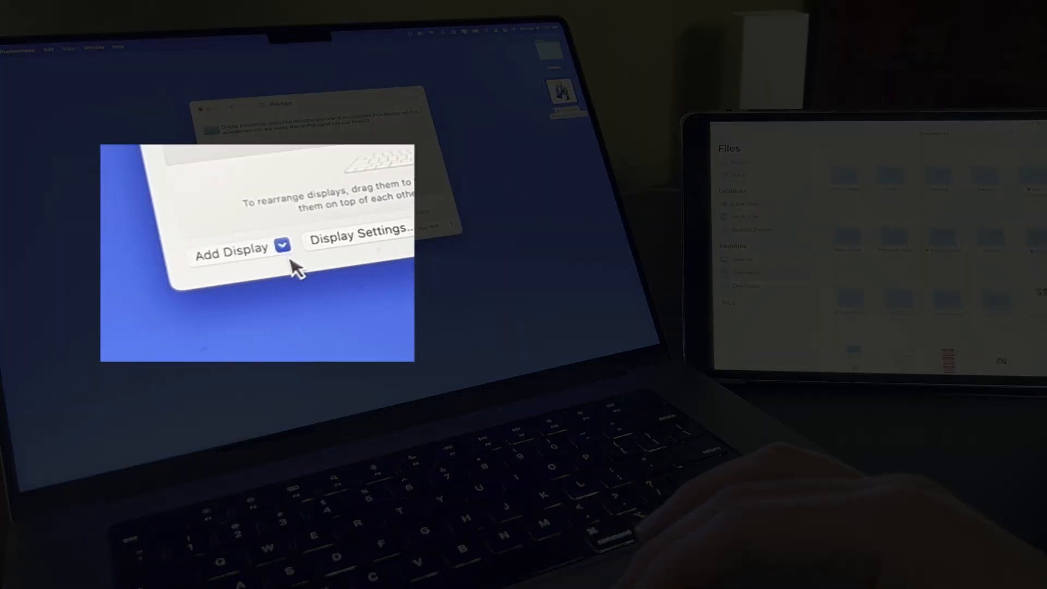
click(280, 247)
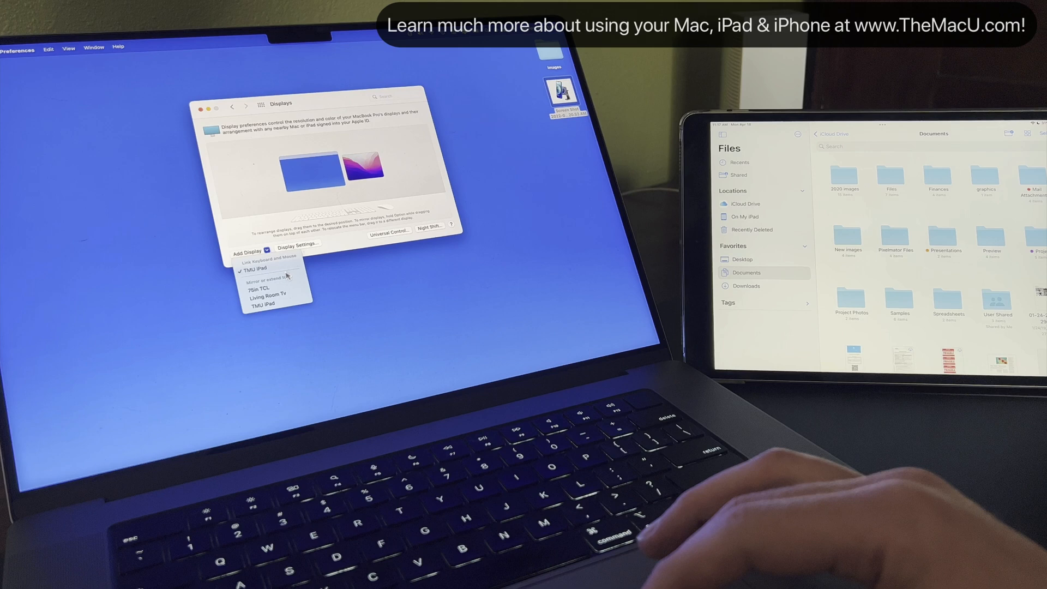
mouse_move(284, 287)
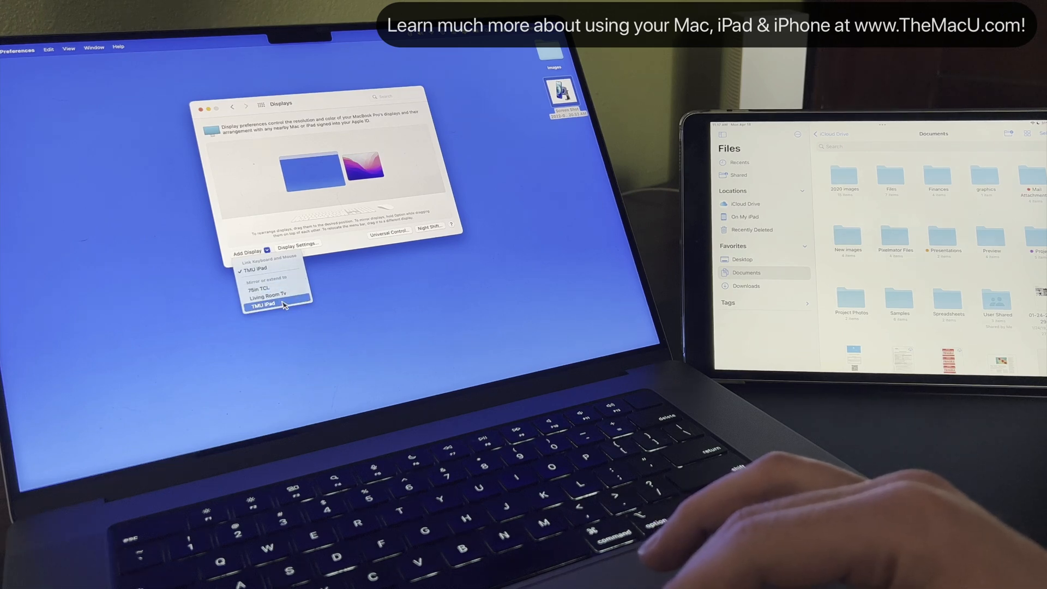
click(264, 303)
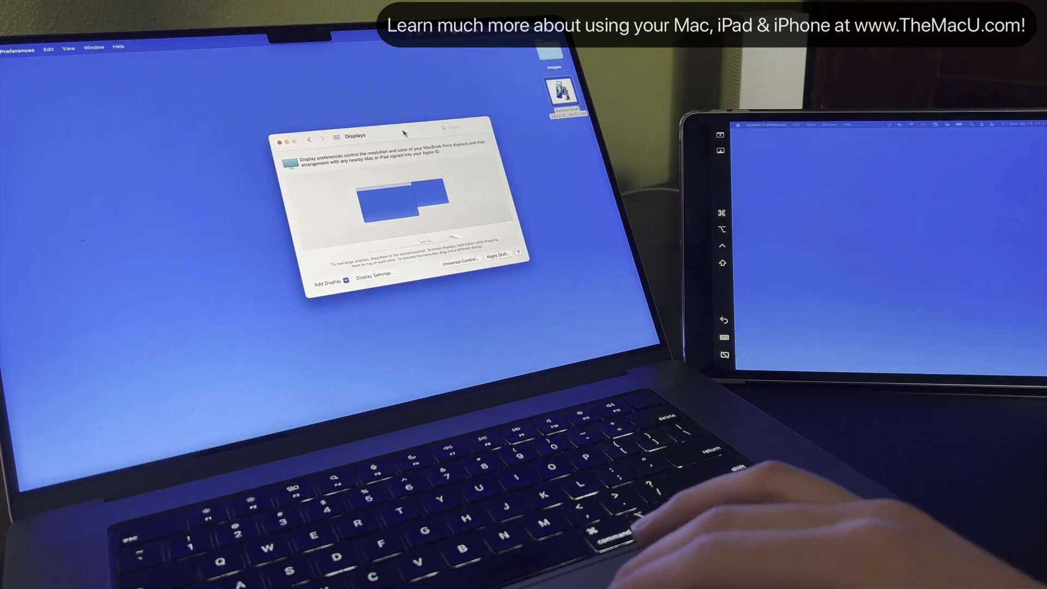
Link the Mac's keyboard and mouse to TMU iPad, then view the Lunch Friday? email in iPad Mail.
click(345, 279)
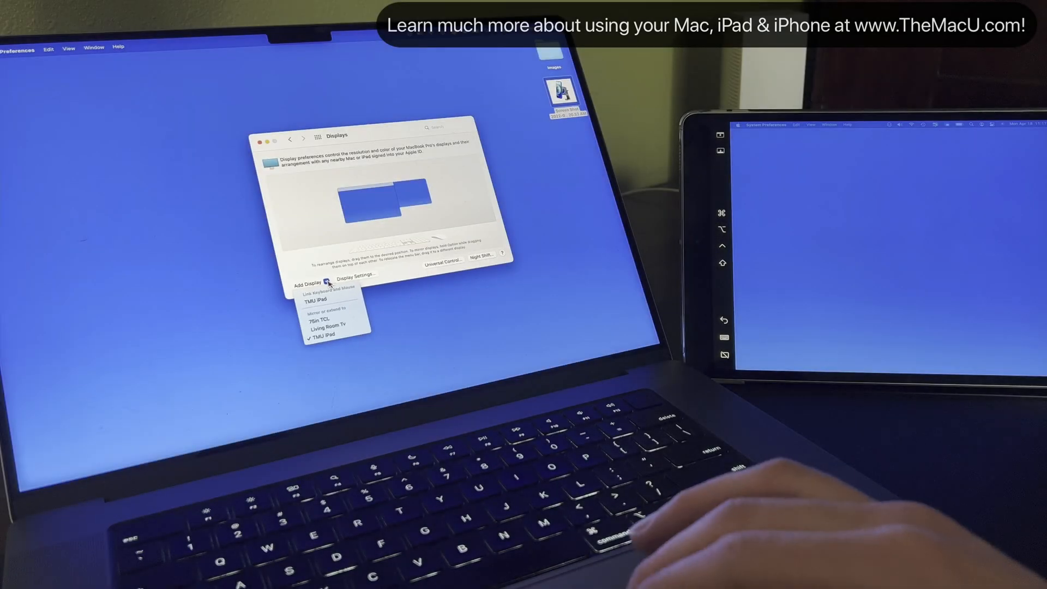
mouse_move(328, 301)
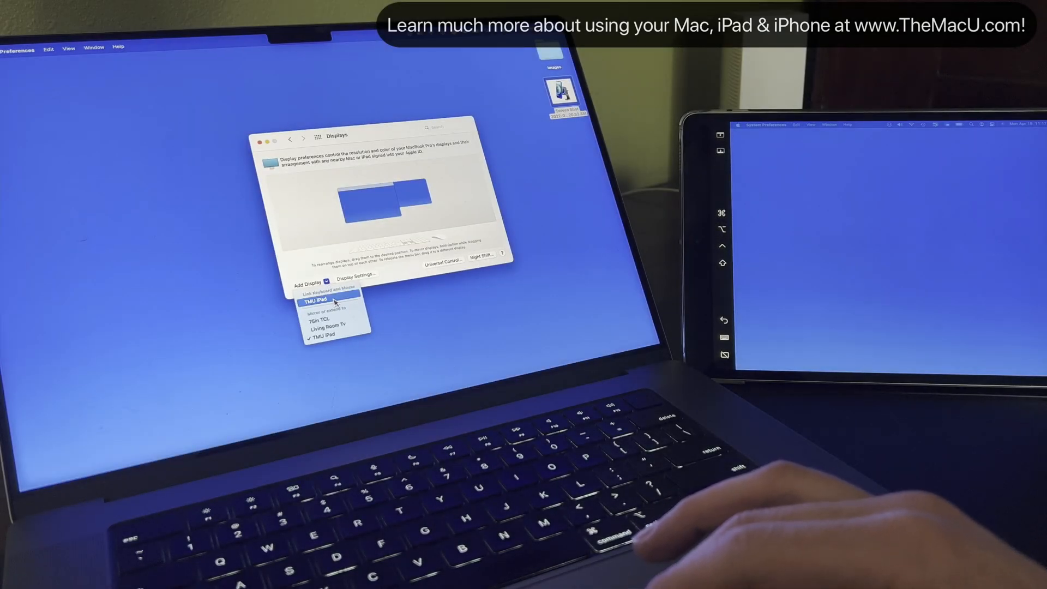
click(321, 301)
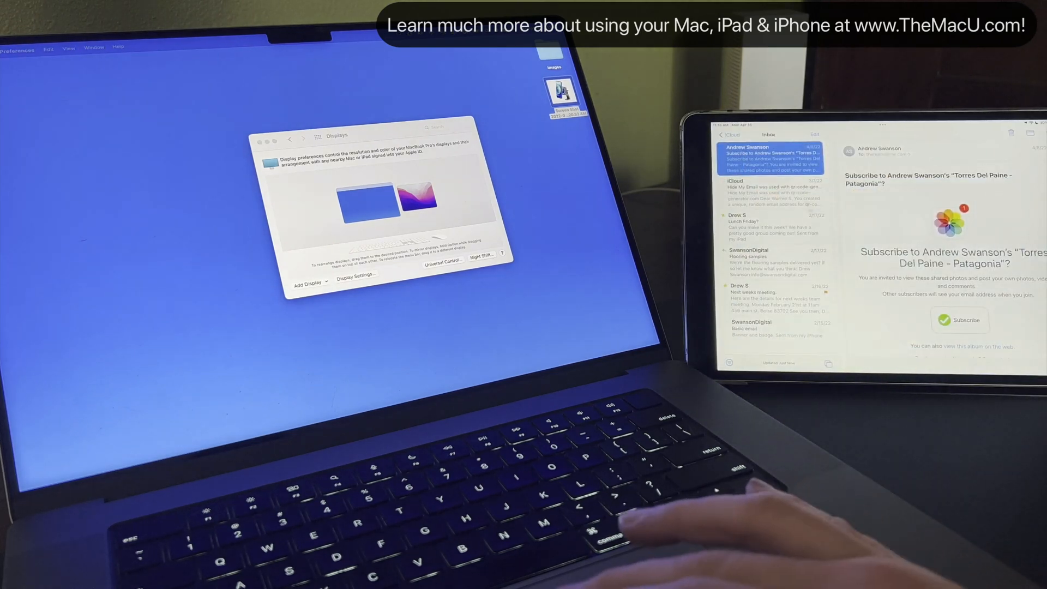
click(768, 227)
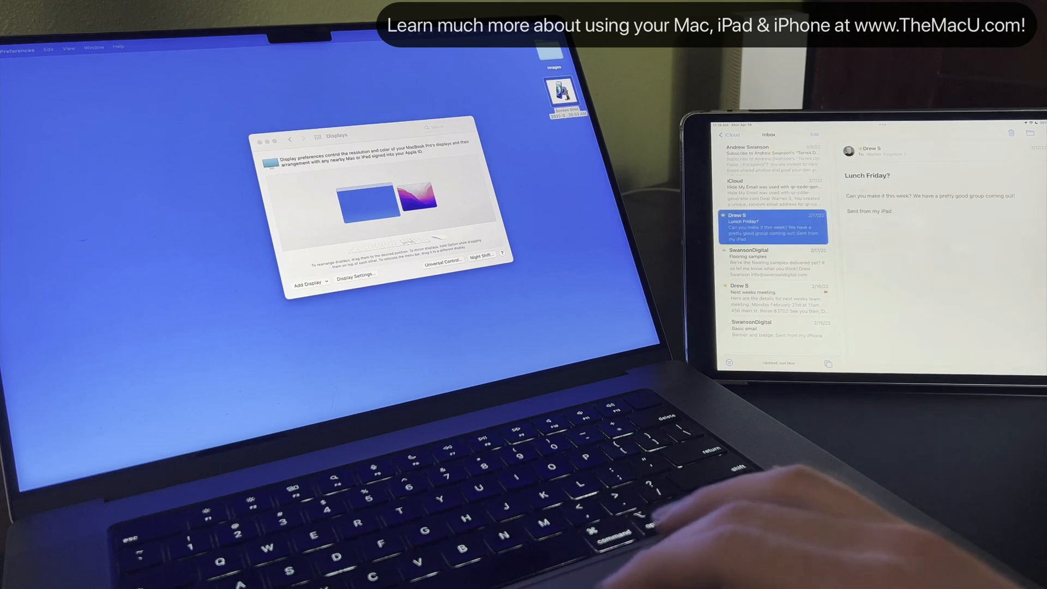